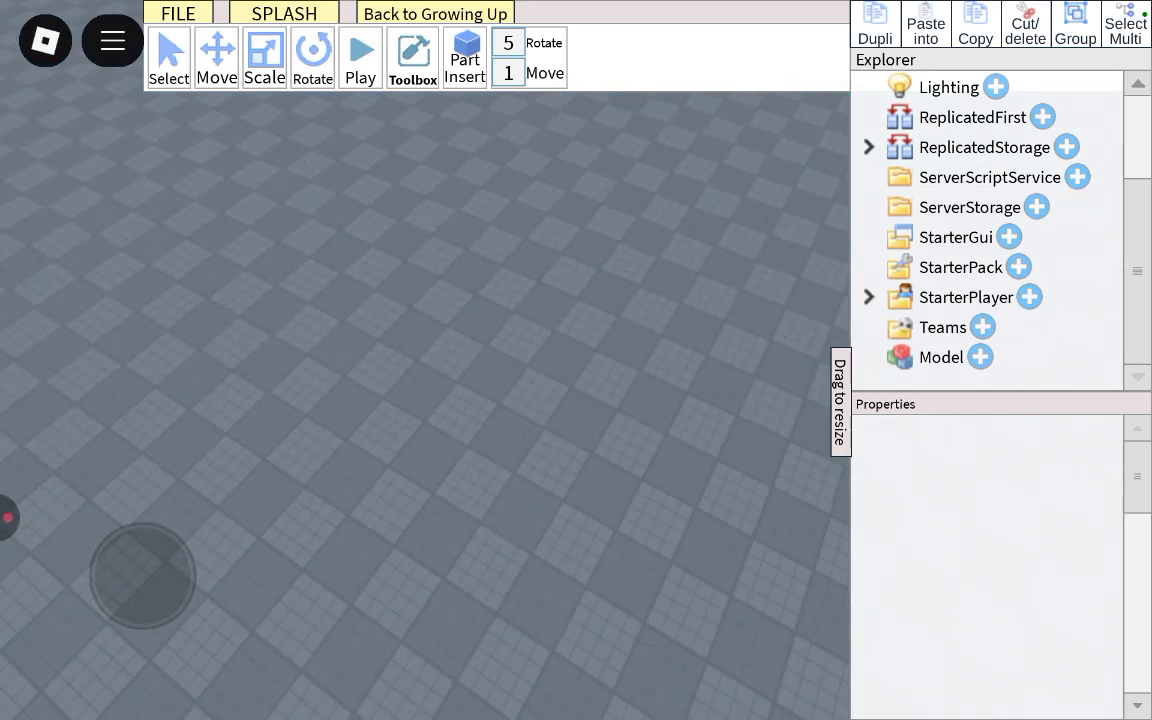
click(412, 56)
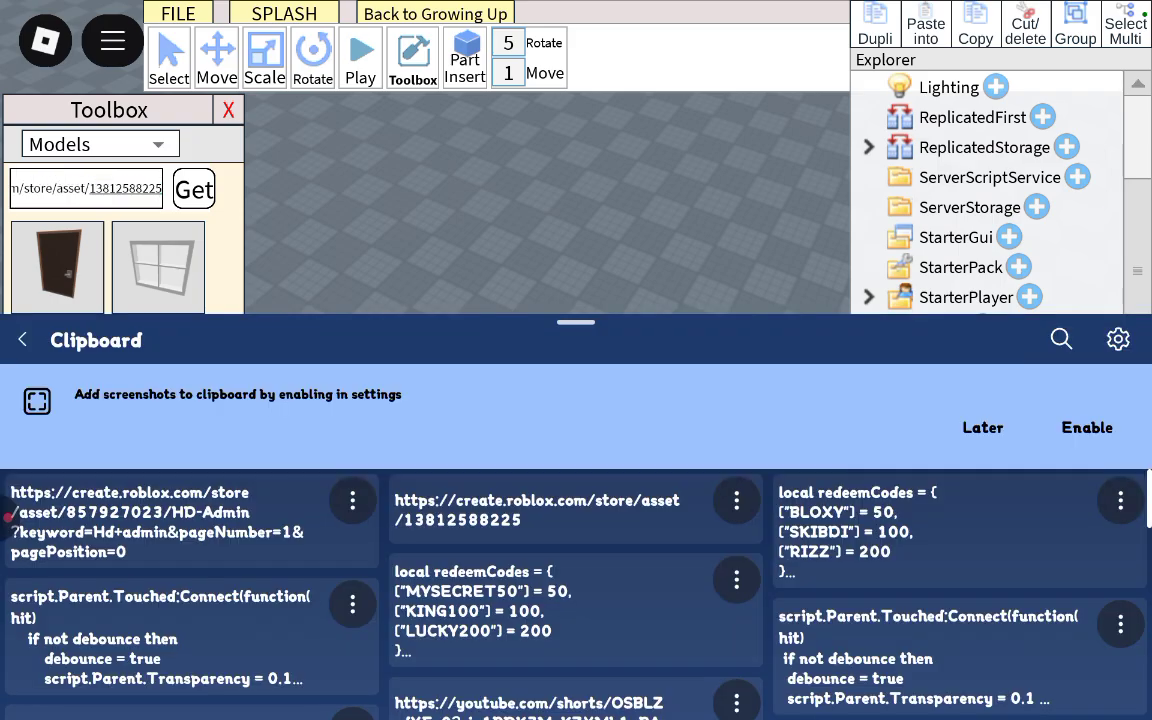
click(192, 188)
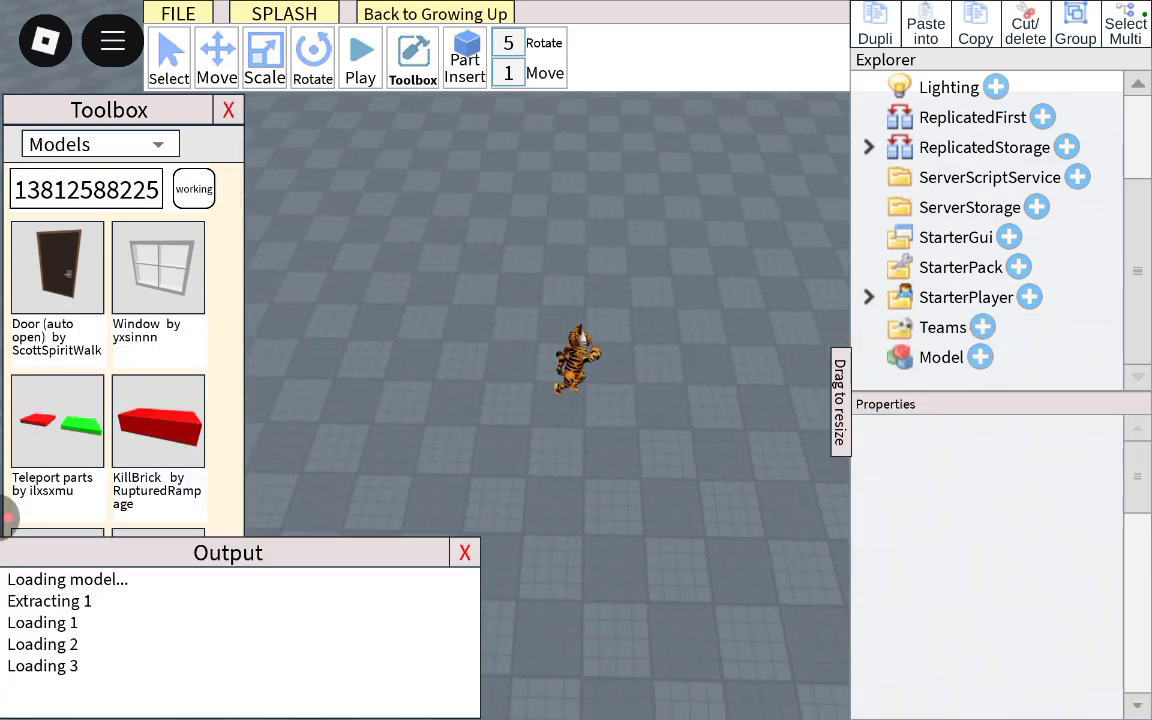
click(194, 188)
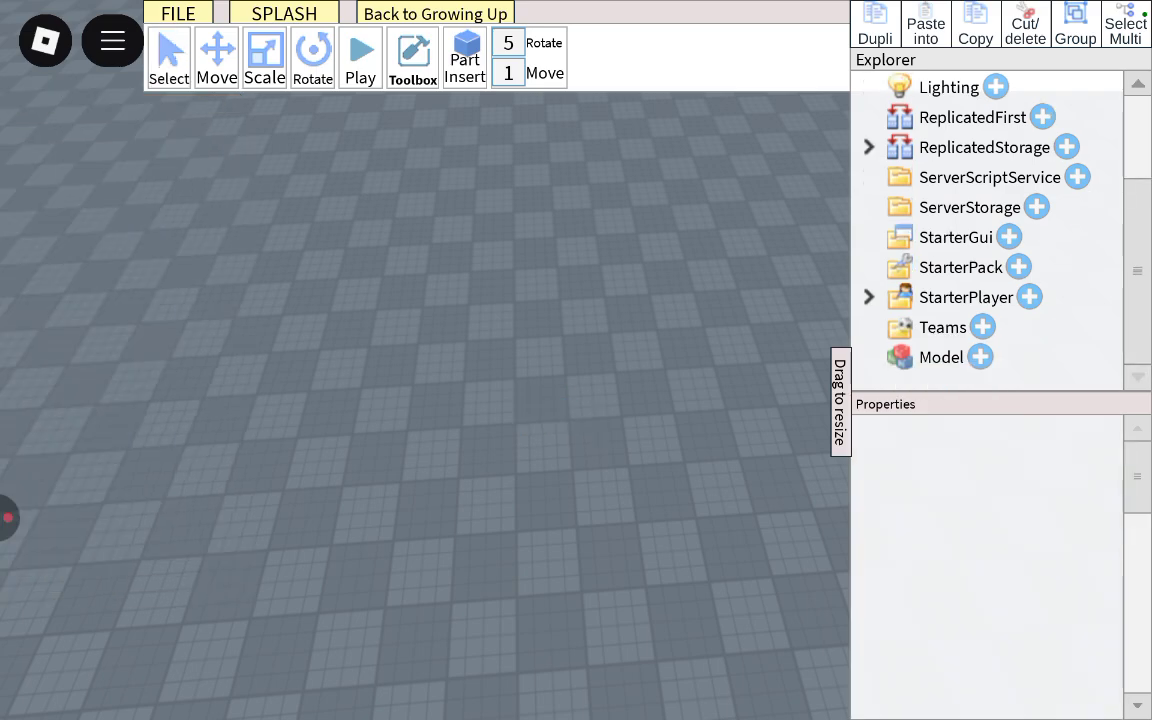
Reveal BanHammer inside StarterPack and request the HD-Admin store link in the Toolbox
click(1018, 268)
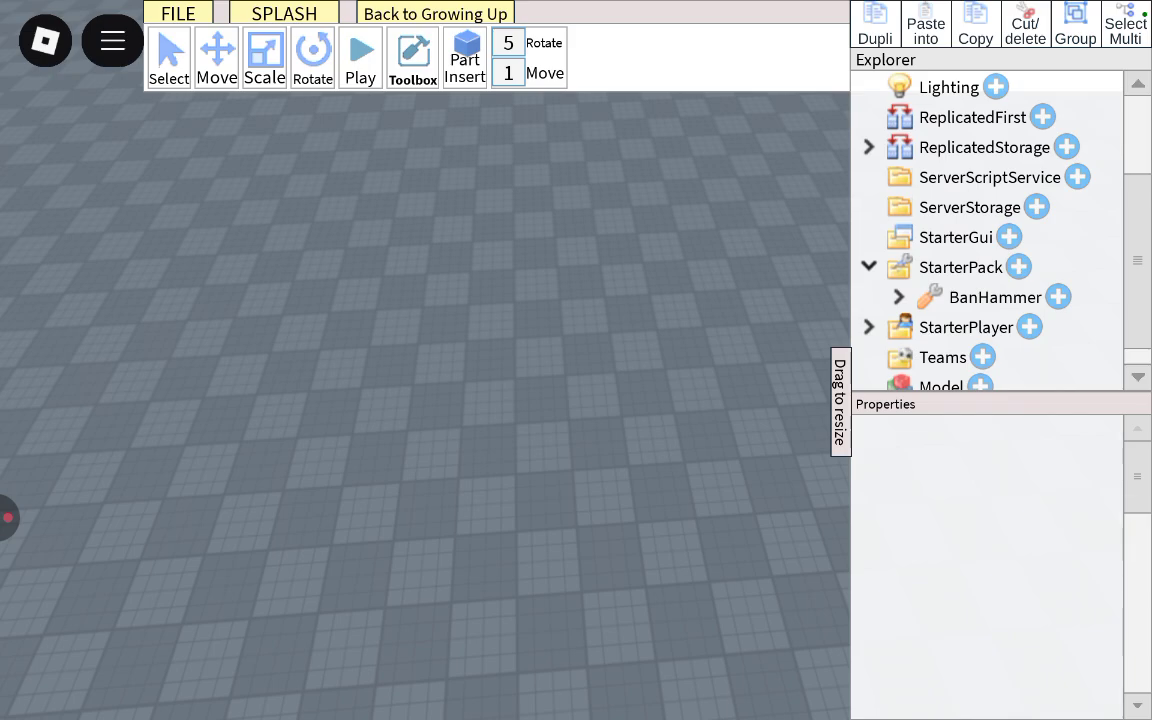
click(412, 56)
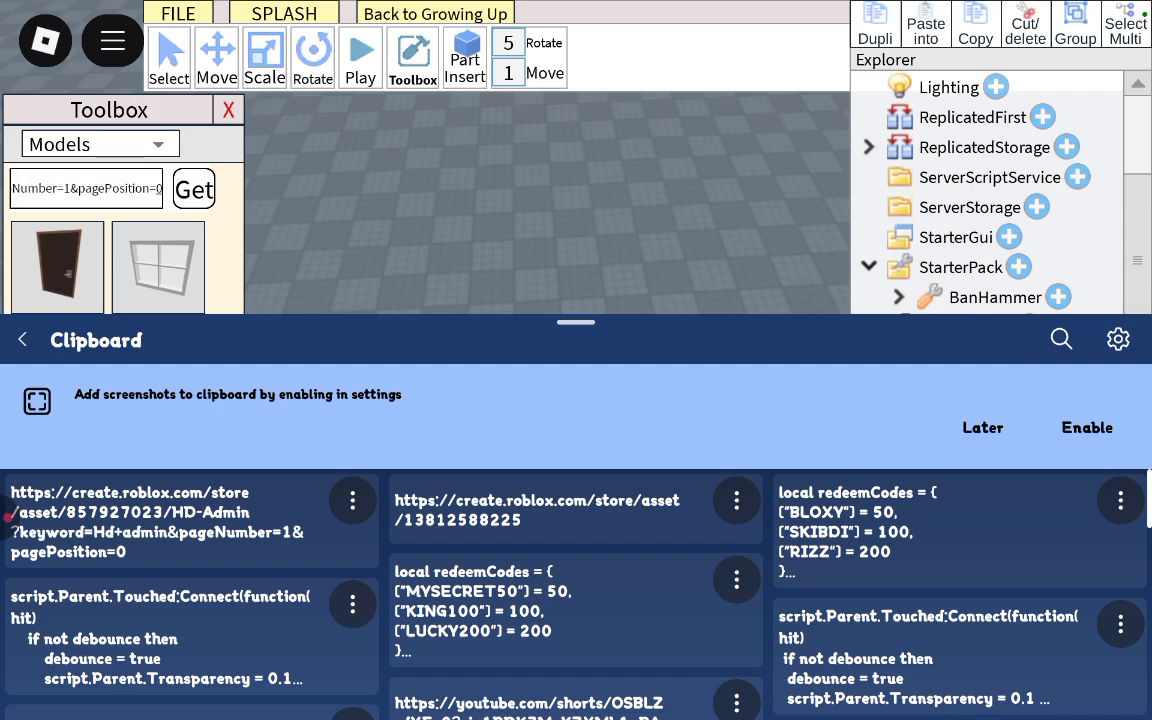
click(192, 188)
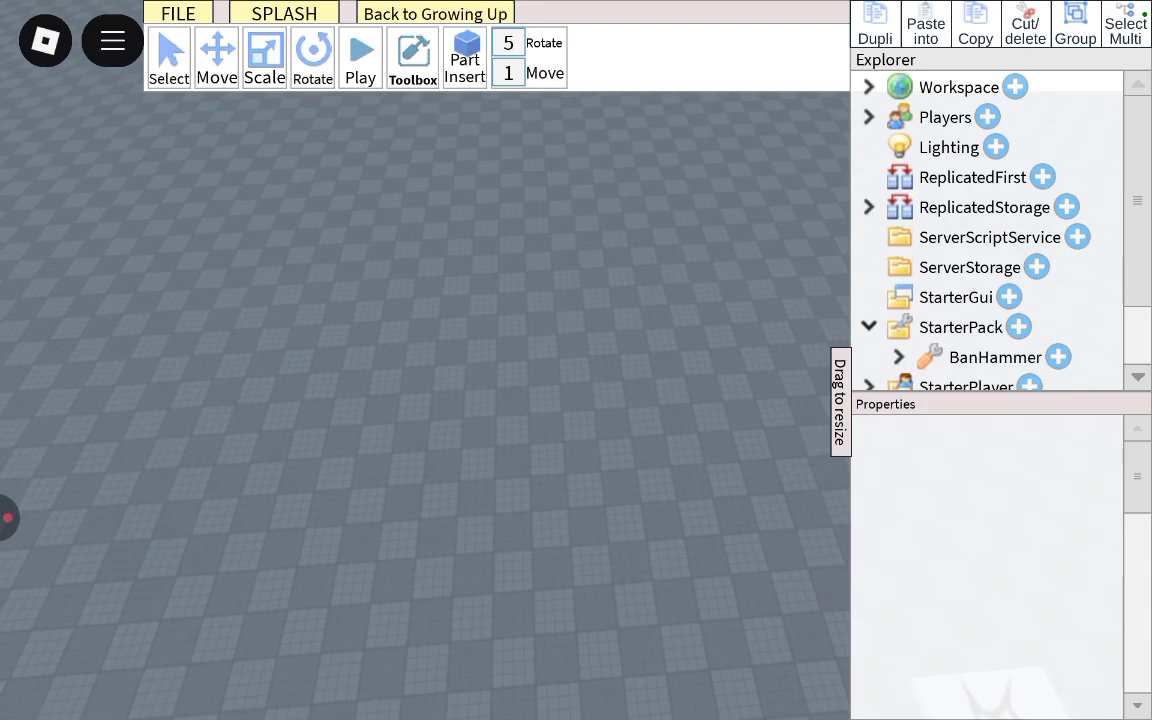
Check BanHammer's parent is StarterPack, then list saved games via FILE
click(994, 356)
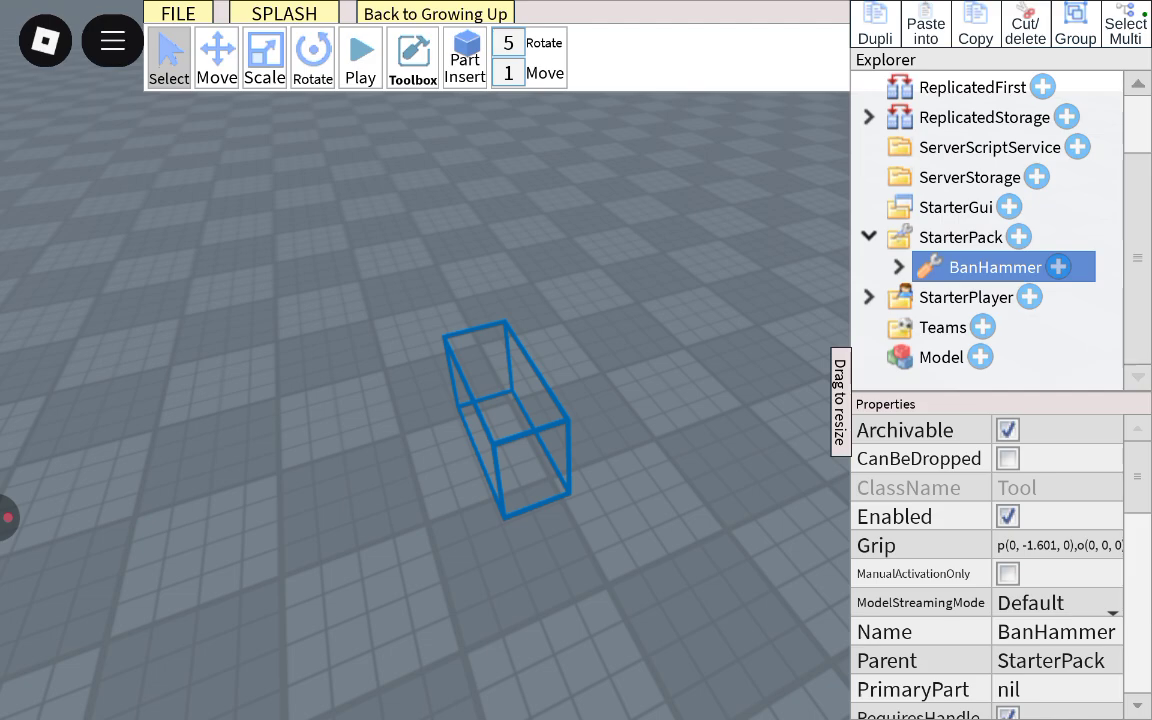
click(176, 12)
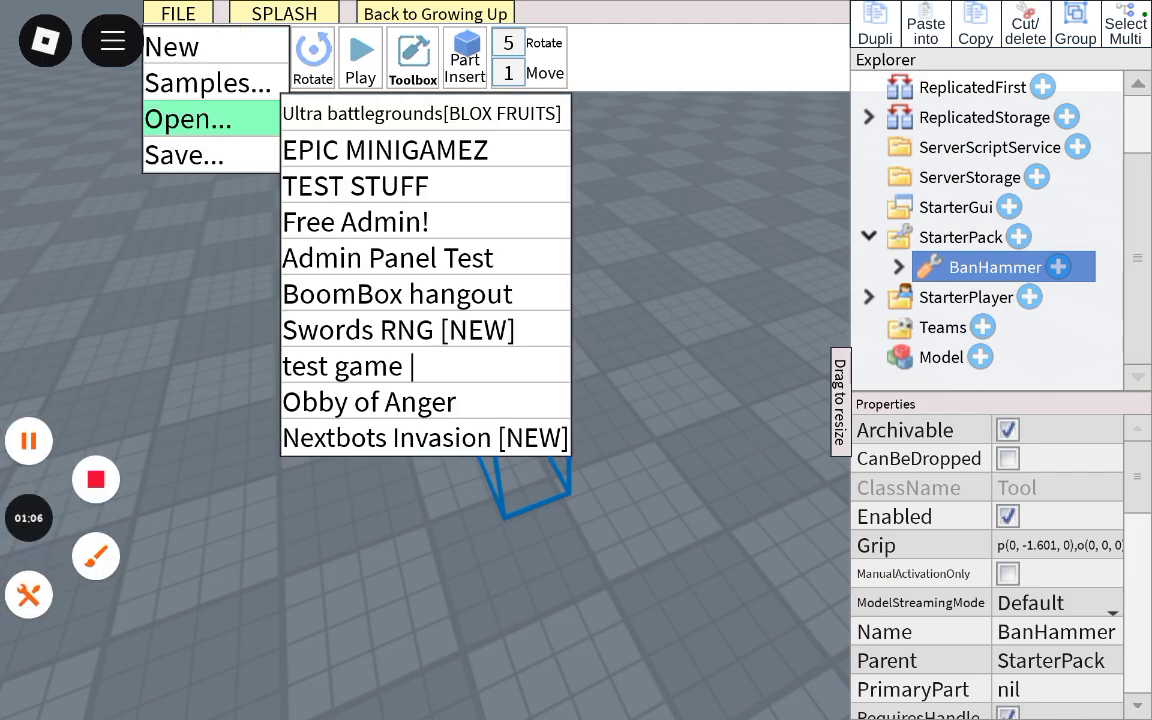
Save Free Admin! with Publish on and publish it to the Roblox profile, replacing an old game
click(354, 220)
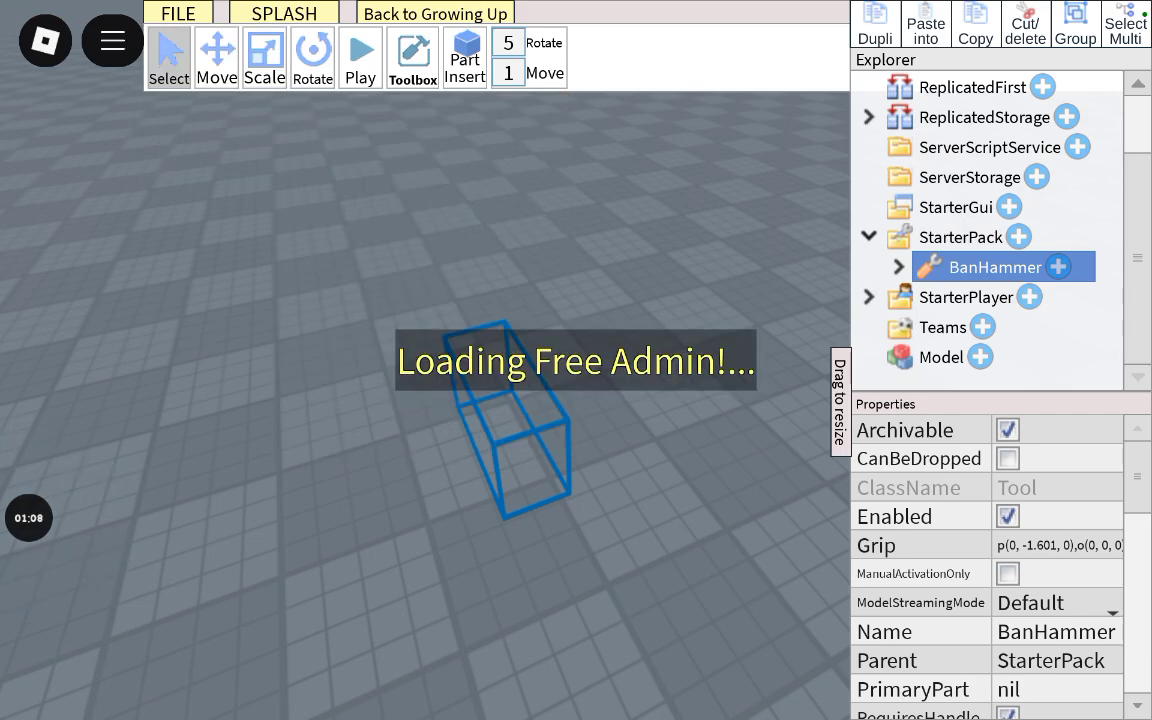
click(176, 12)
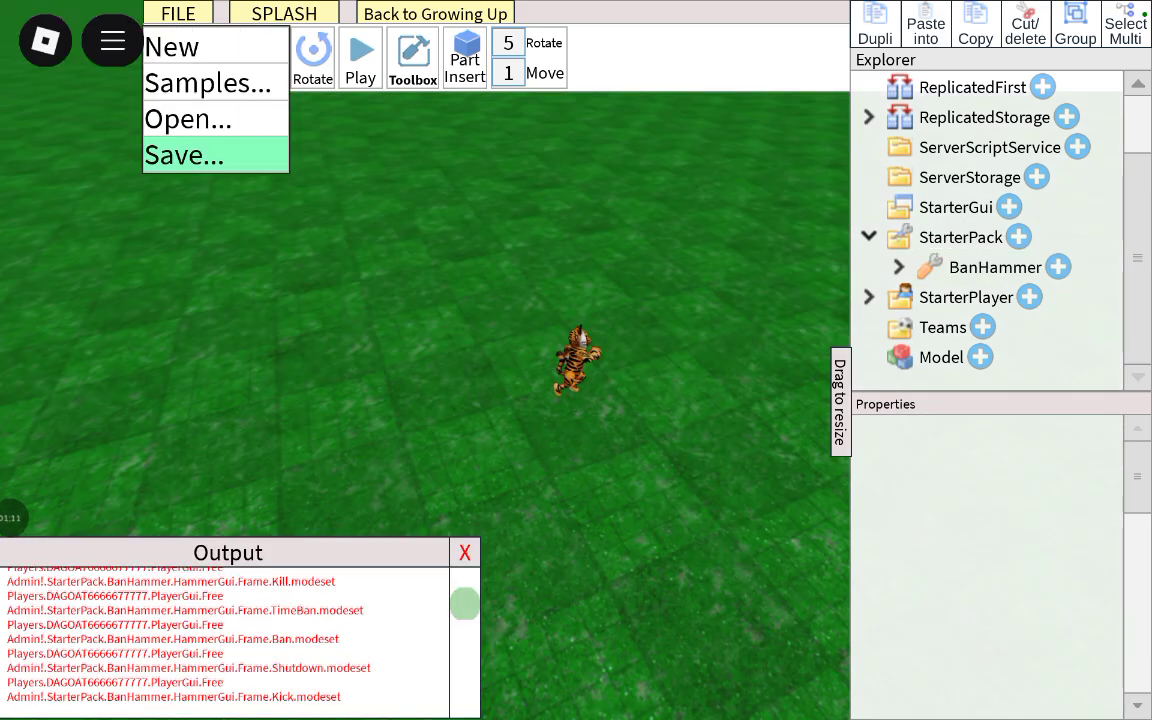
click(184, 156)
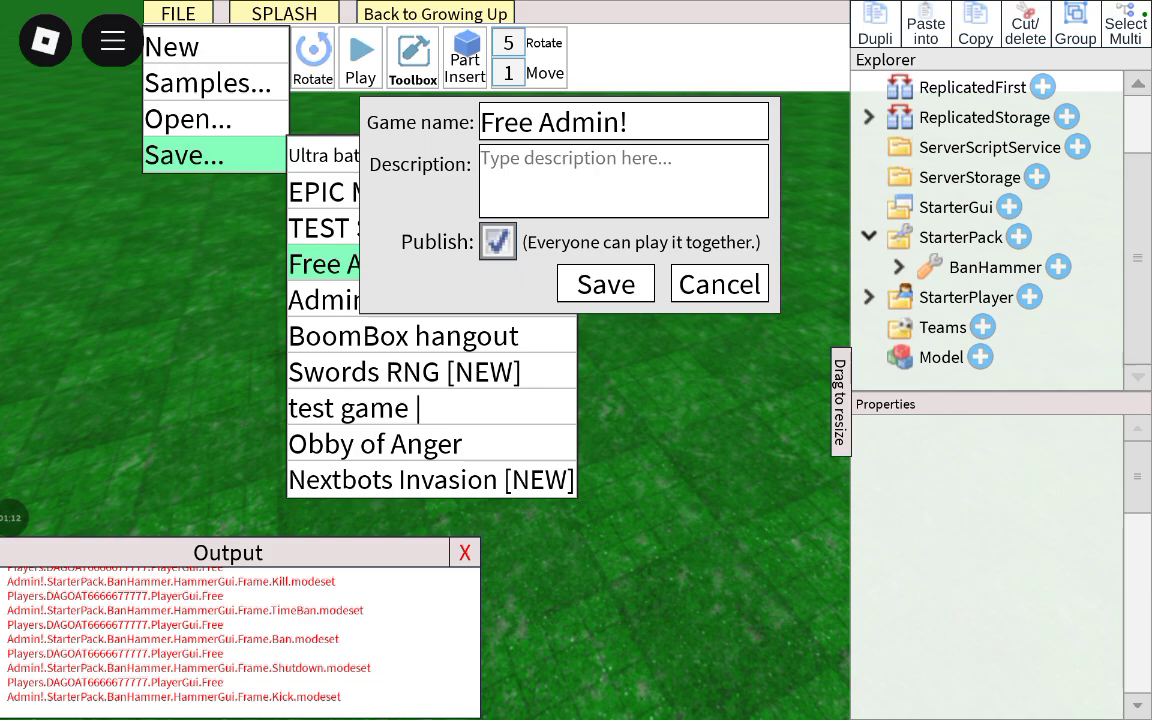
click(604, 284)
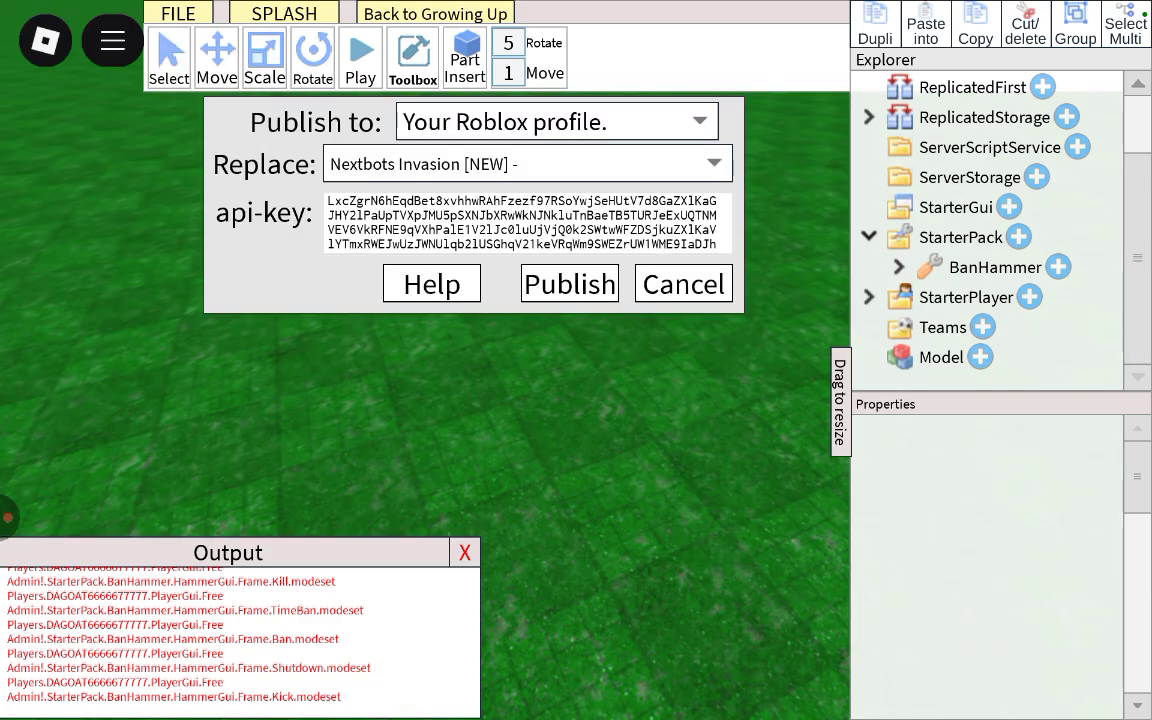
click(568, 284)
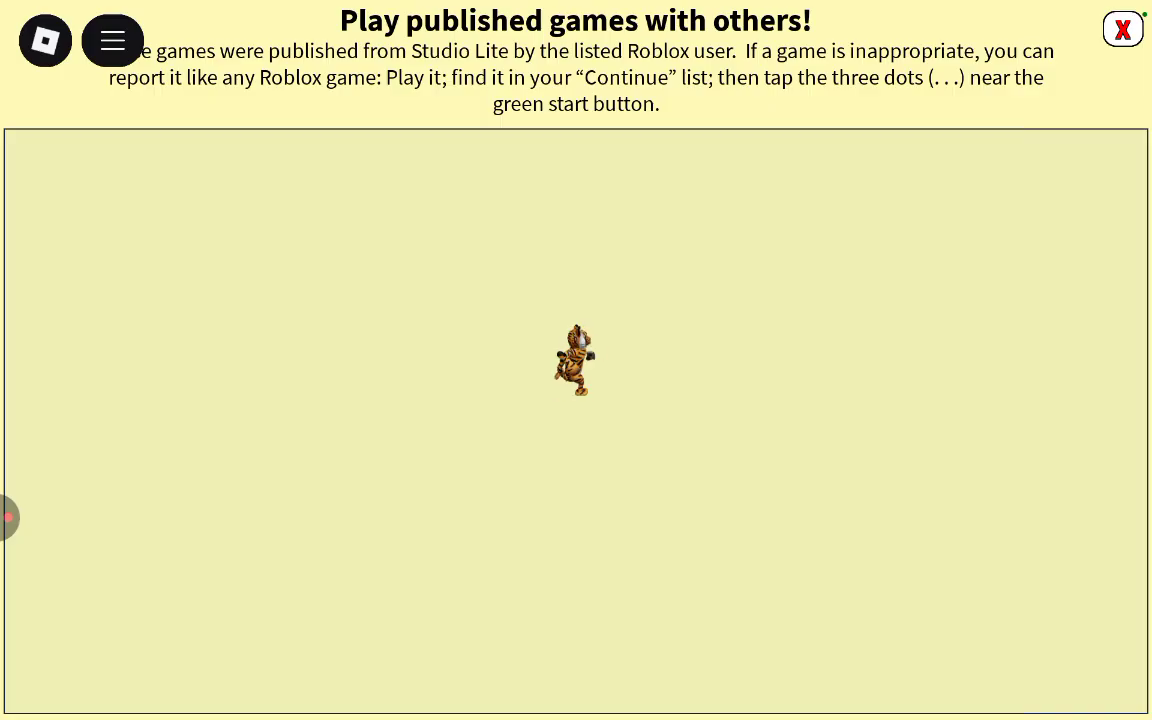
Run the published game and try KILL on the BanHammer admin panel
click(1122, 28)
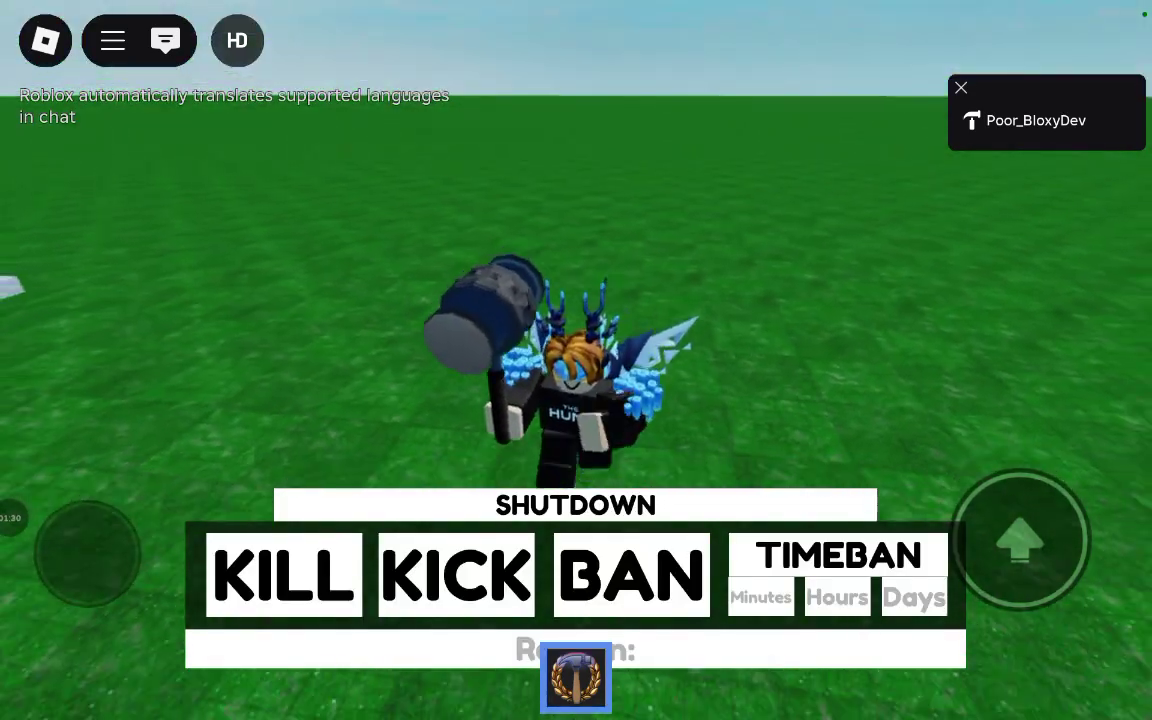
click(284, 574)
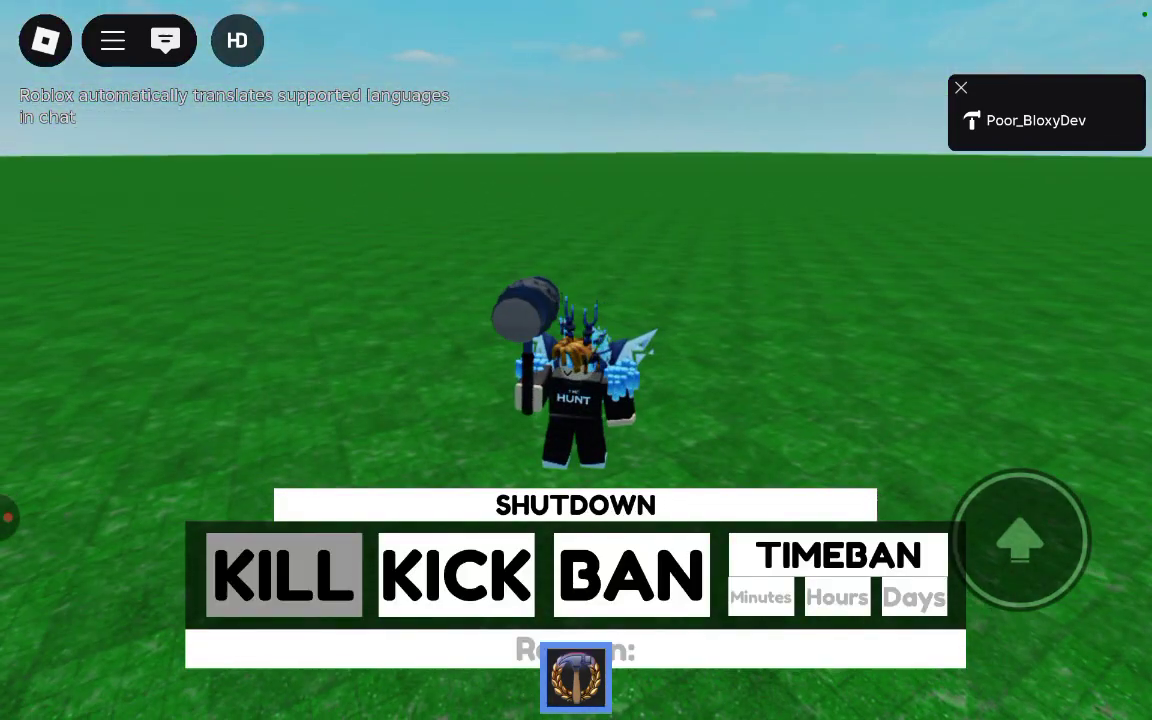